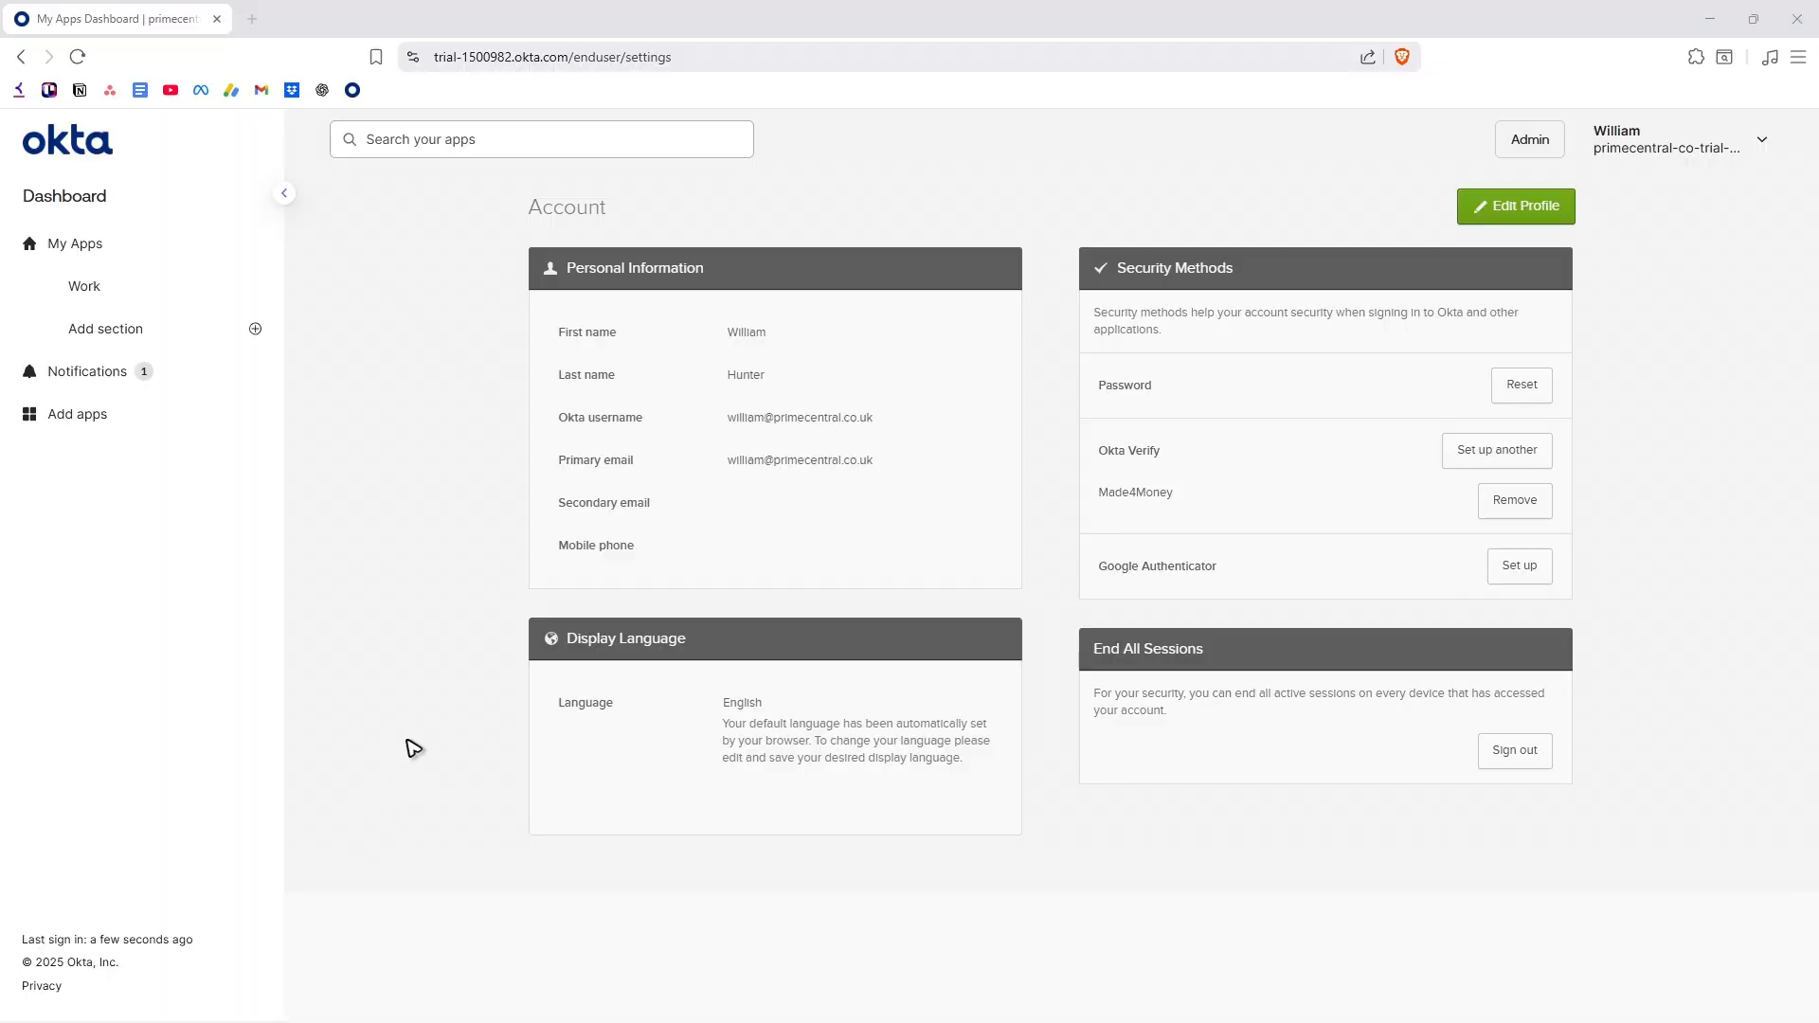
mouse_move(73, 244)
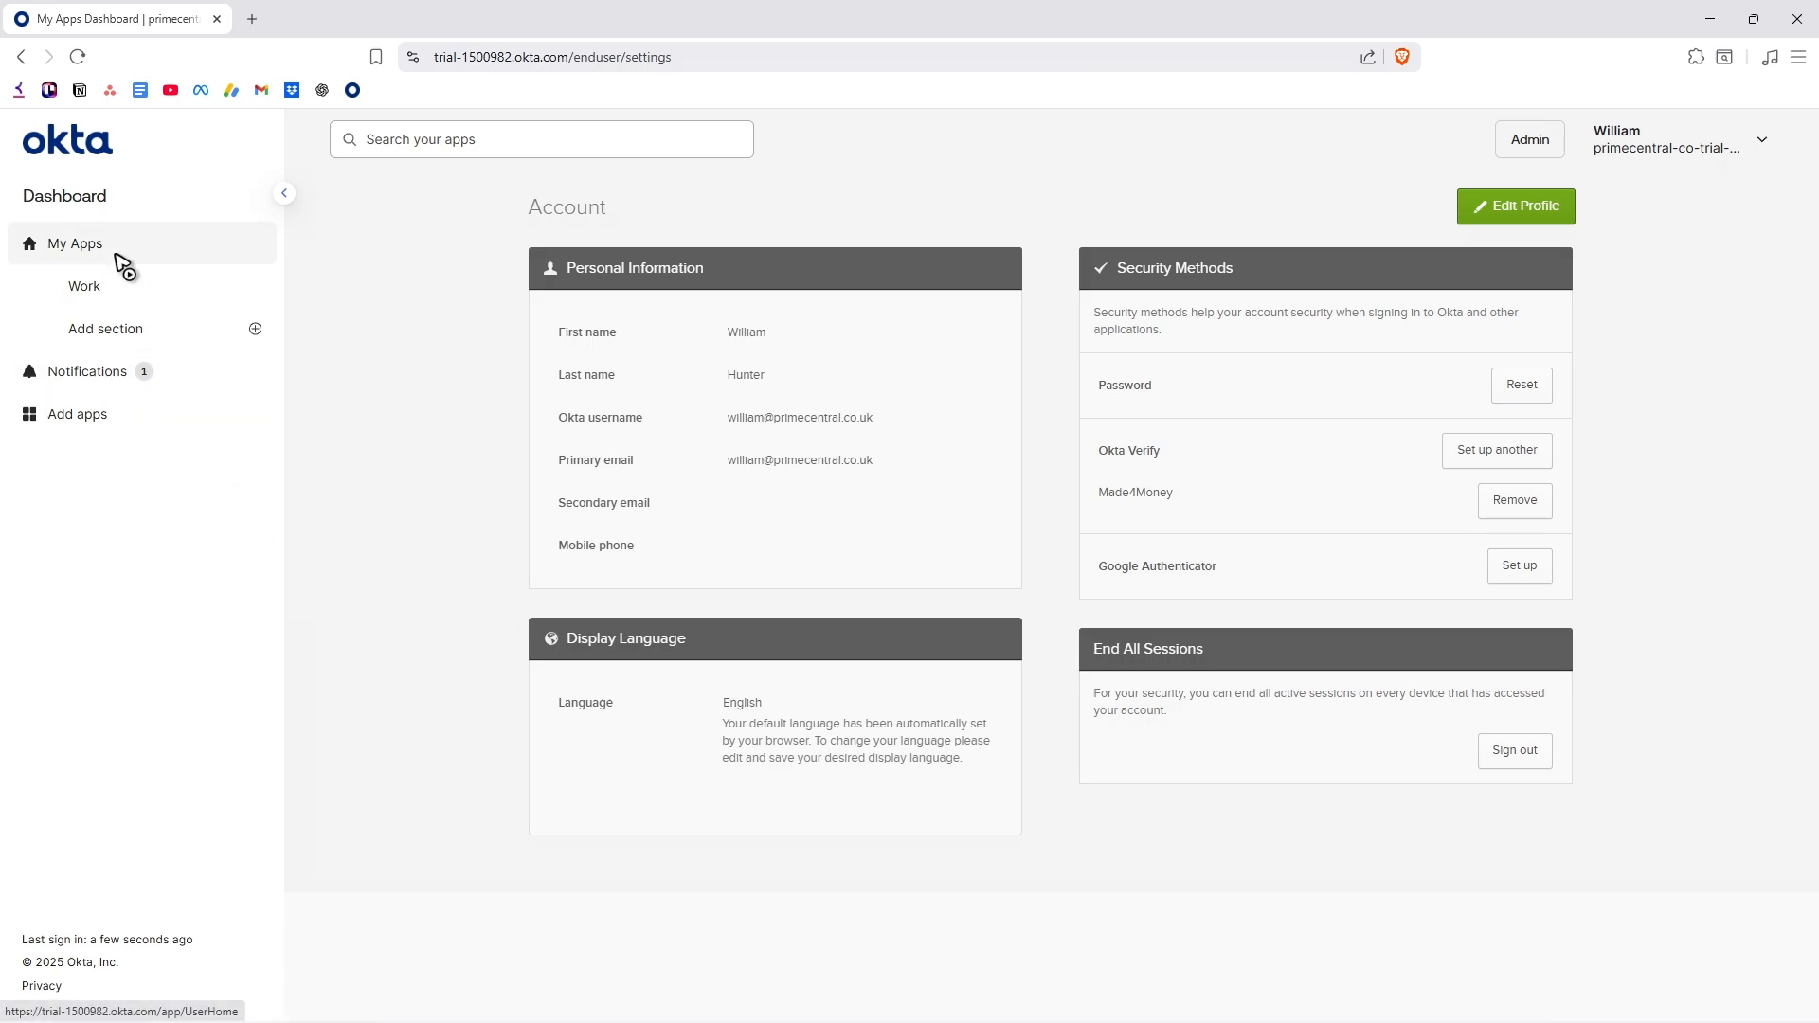
Go to the My Apps dashboard from the left sidebar.
click(74, 242)
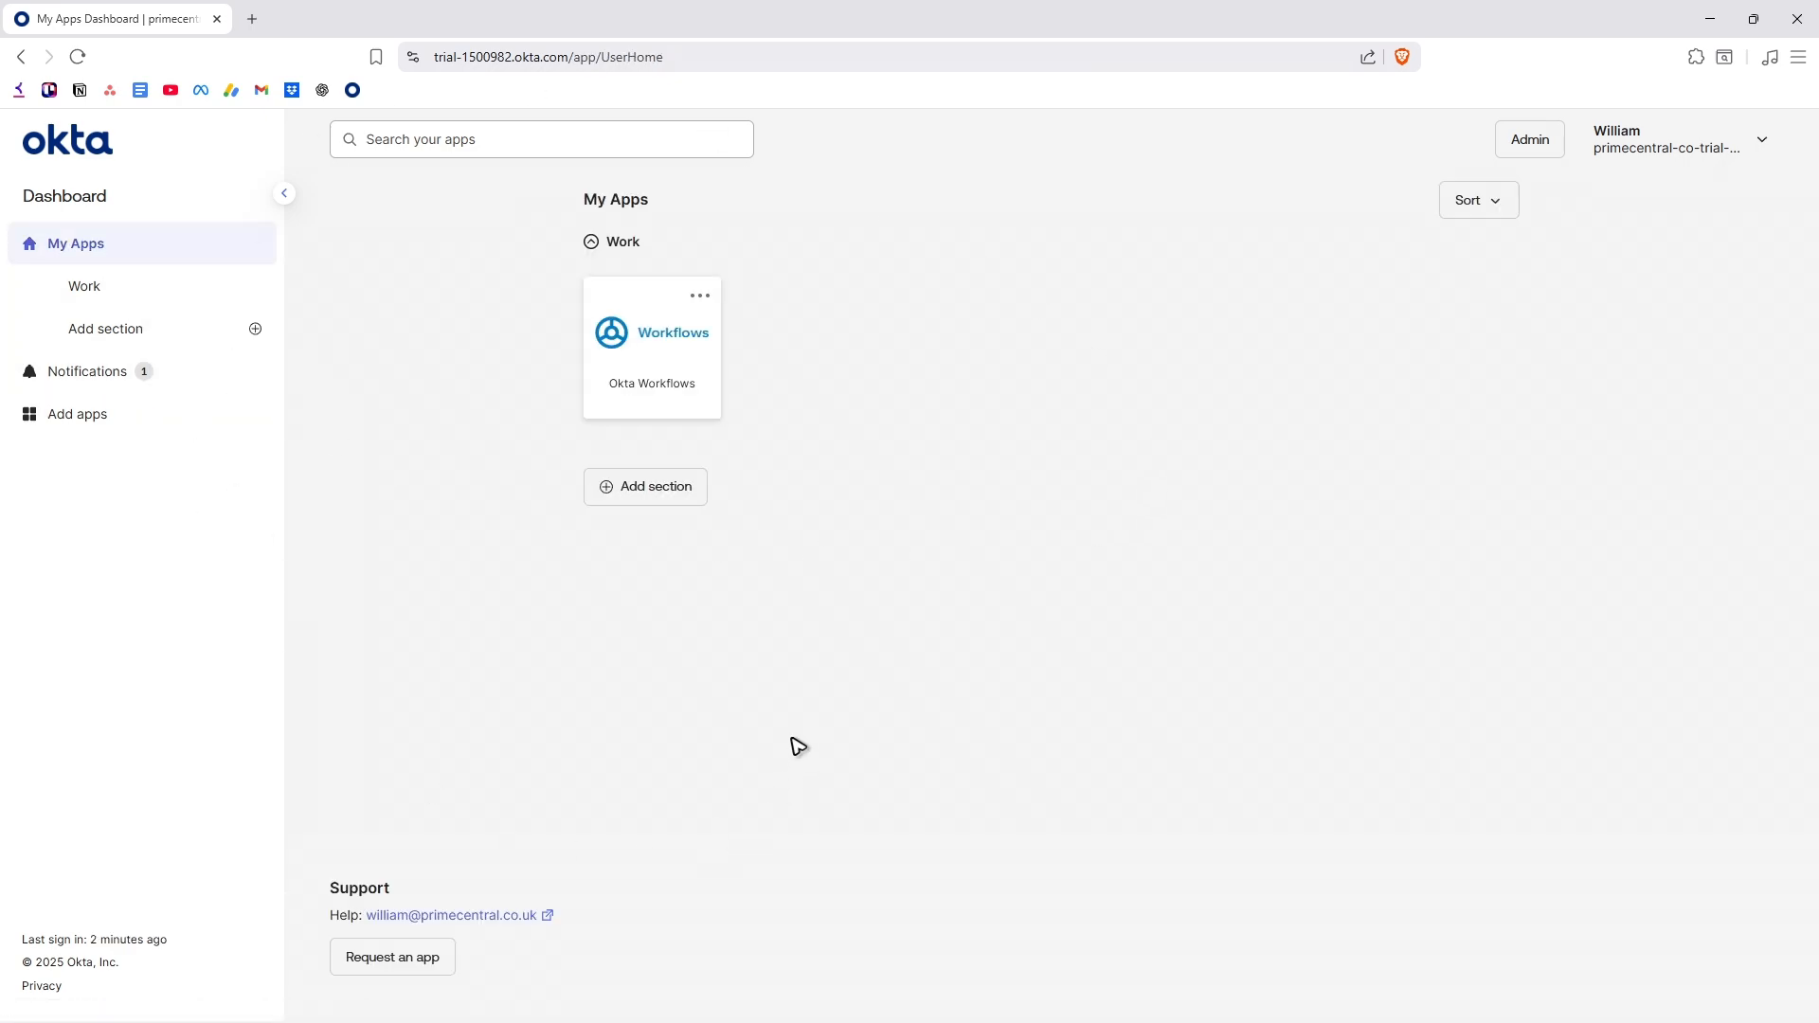
mouse_move(818, 696)
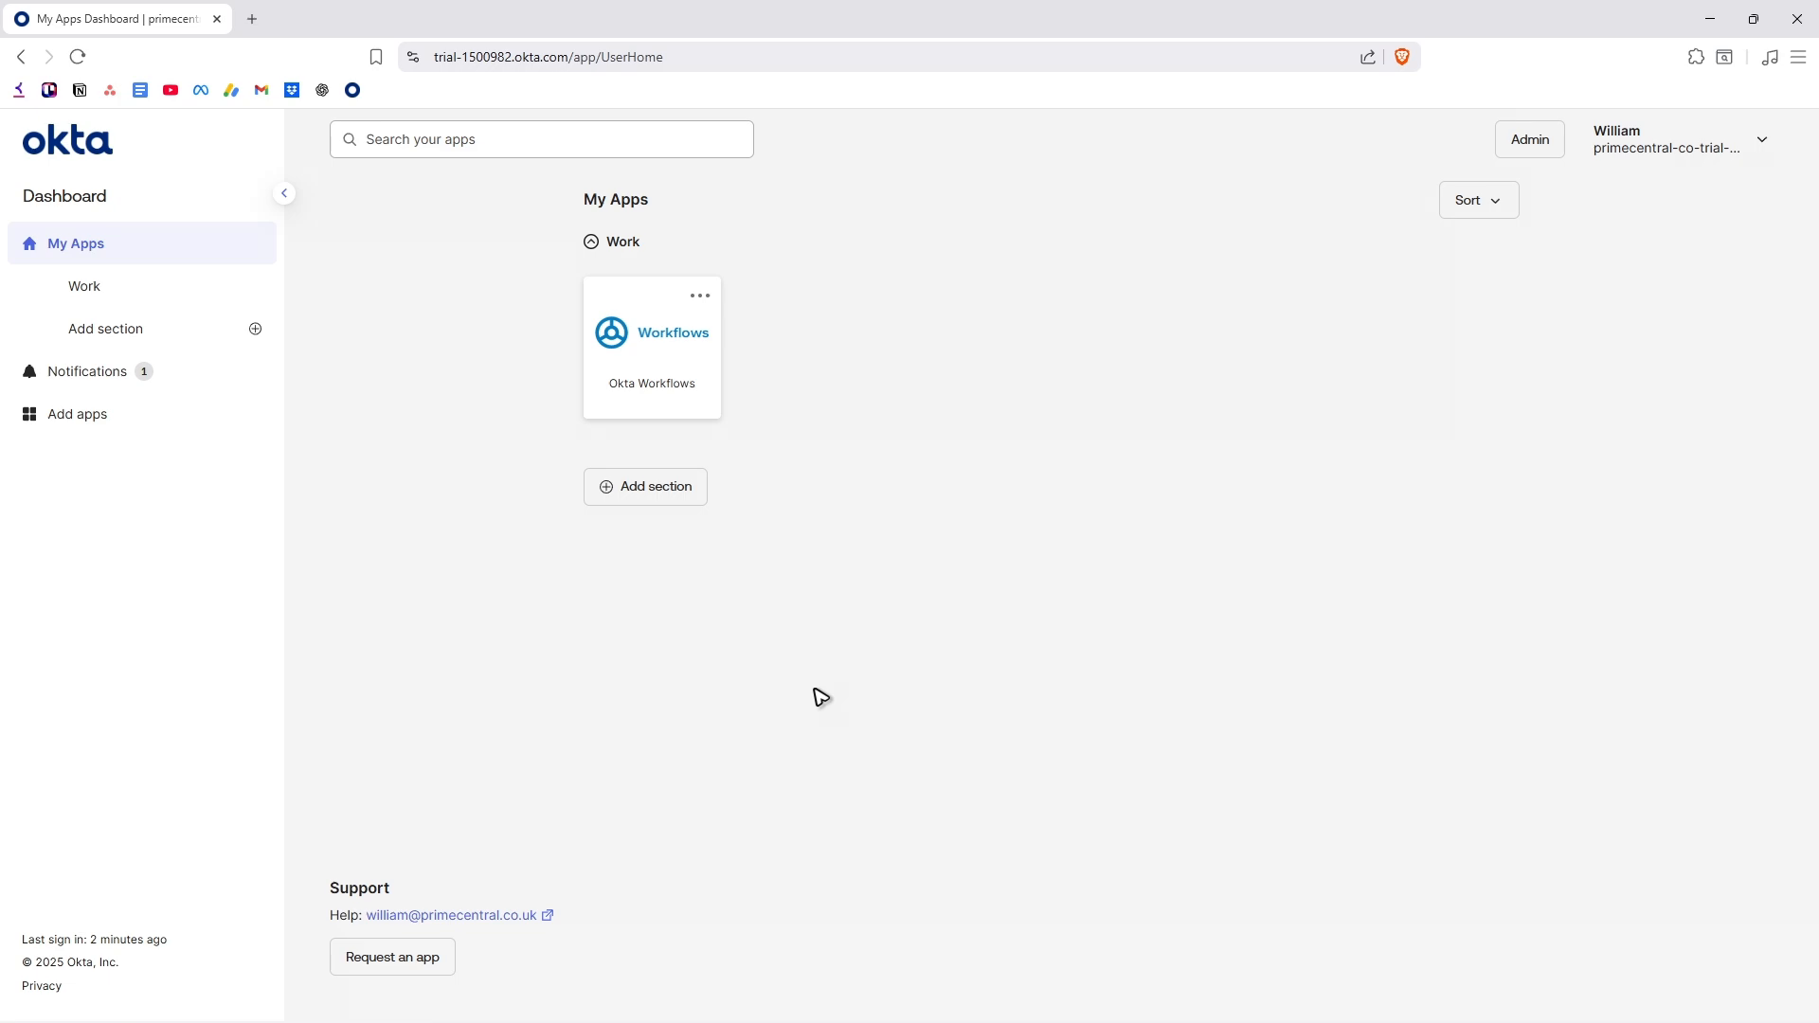
mouse_move(1712, 170)
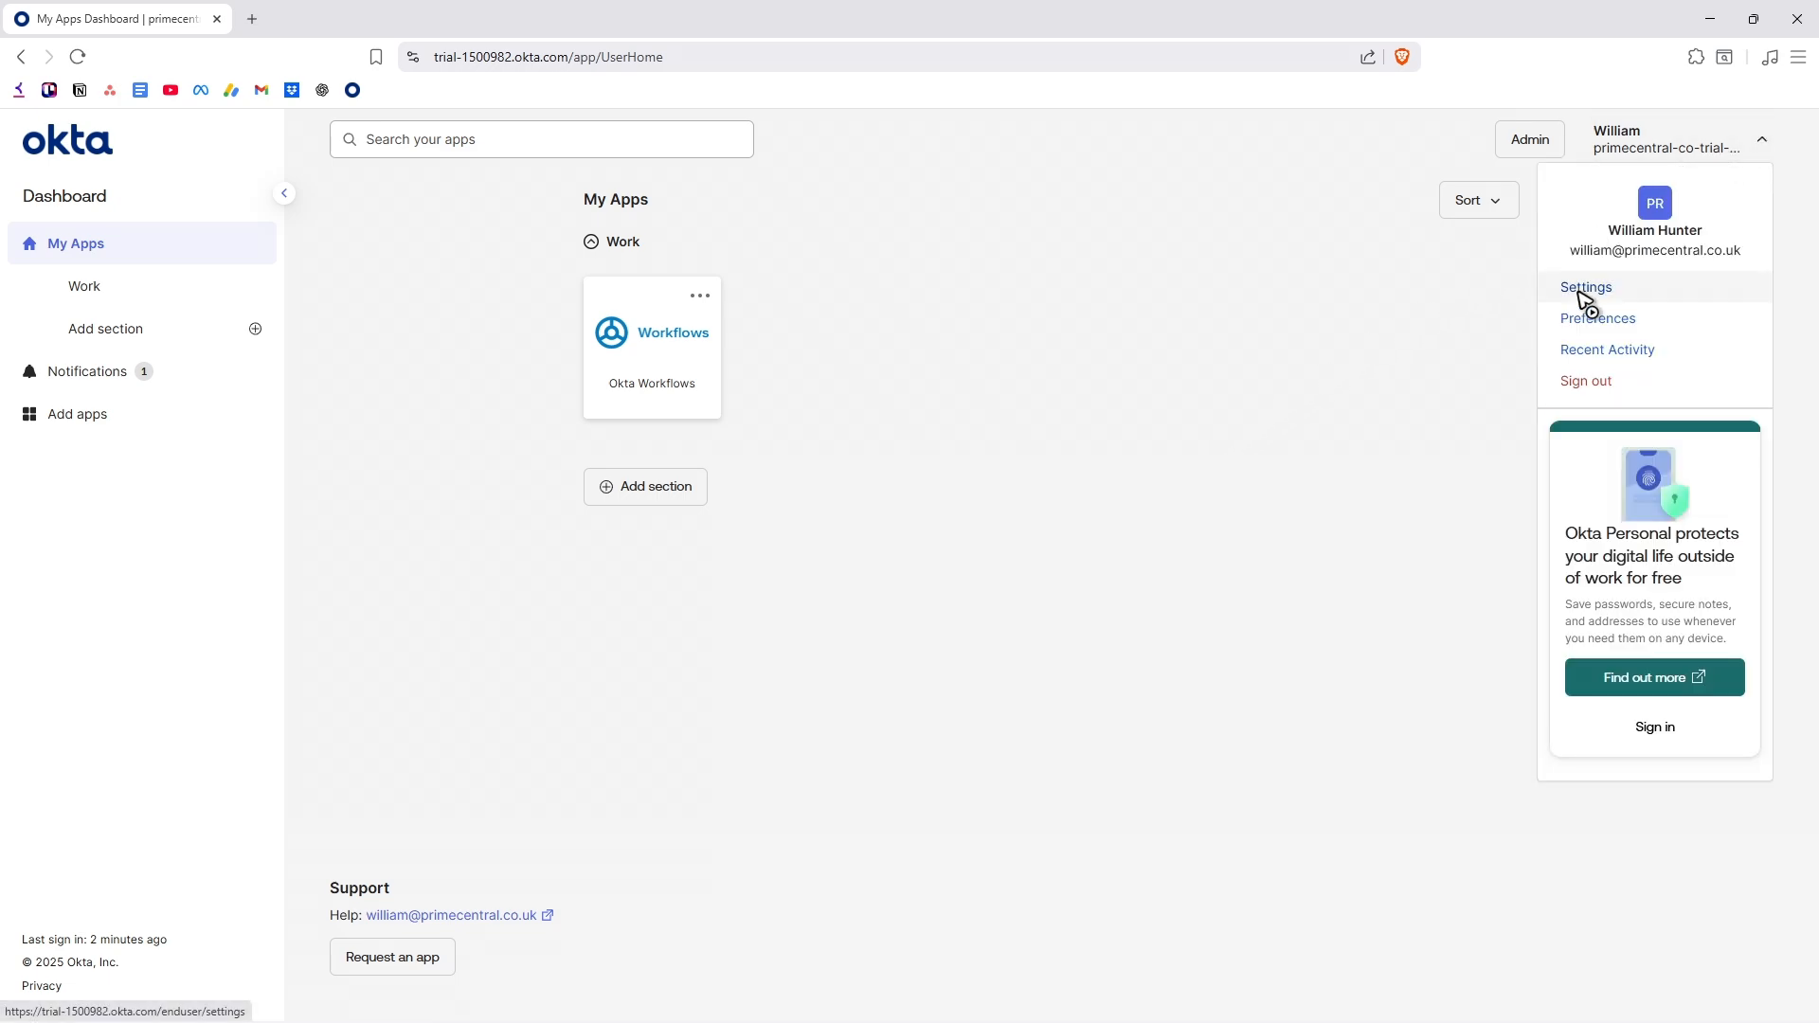
Return to account settings via Settings in the user dropdown.
click(1585, 286)
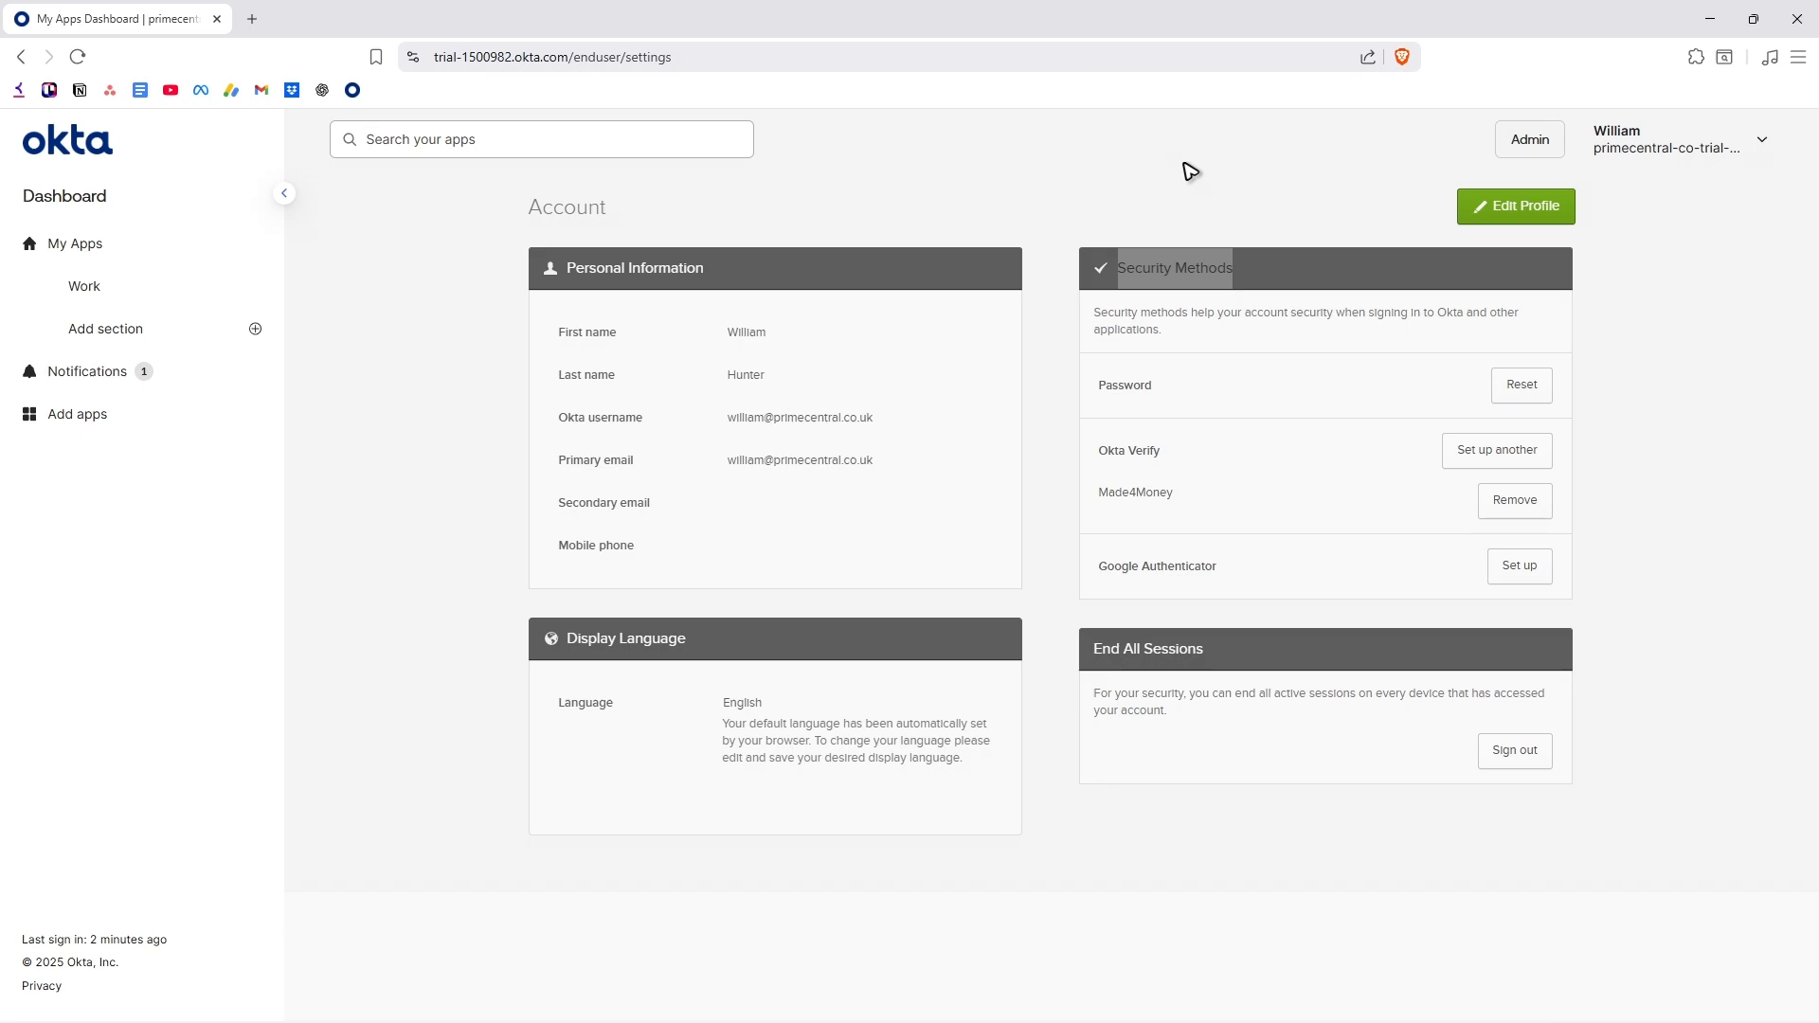
mouse_move(1498, 450)
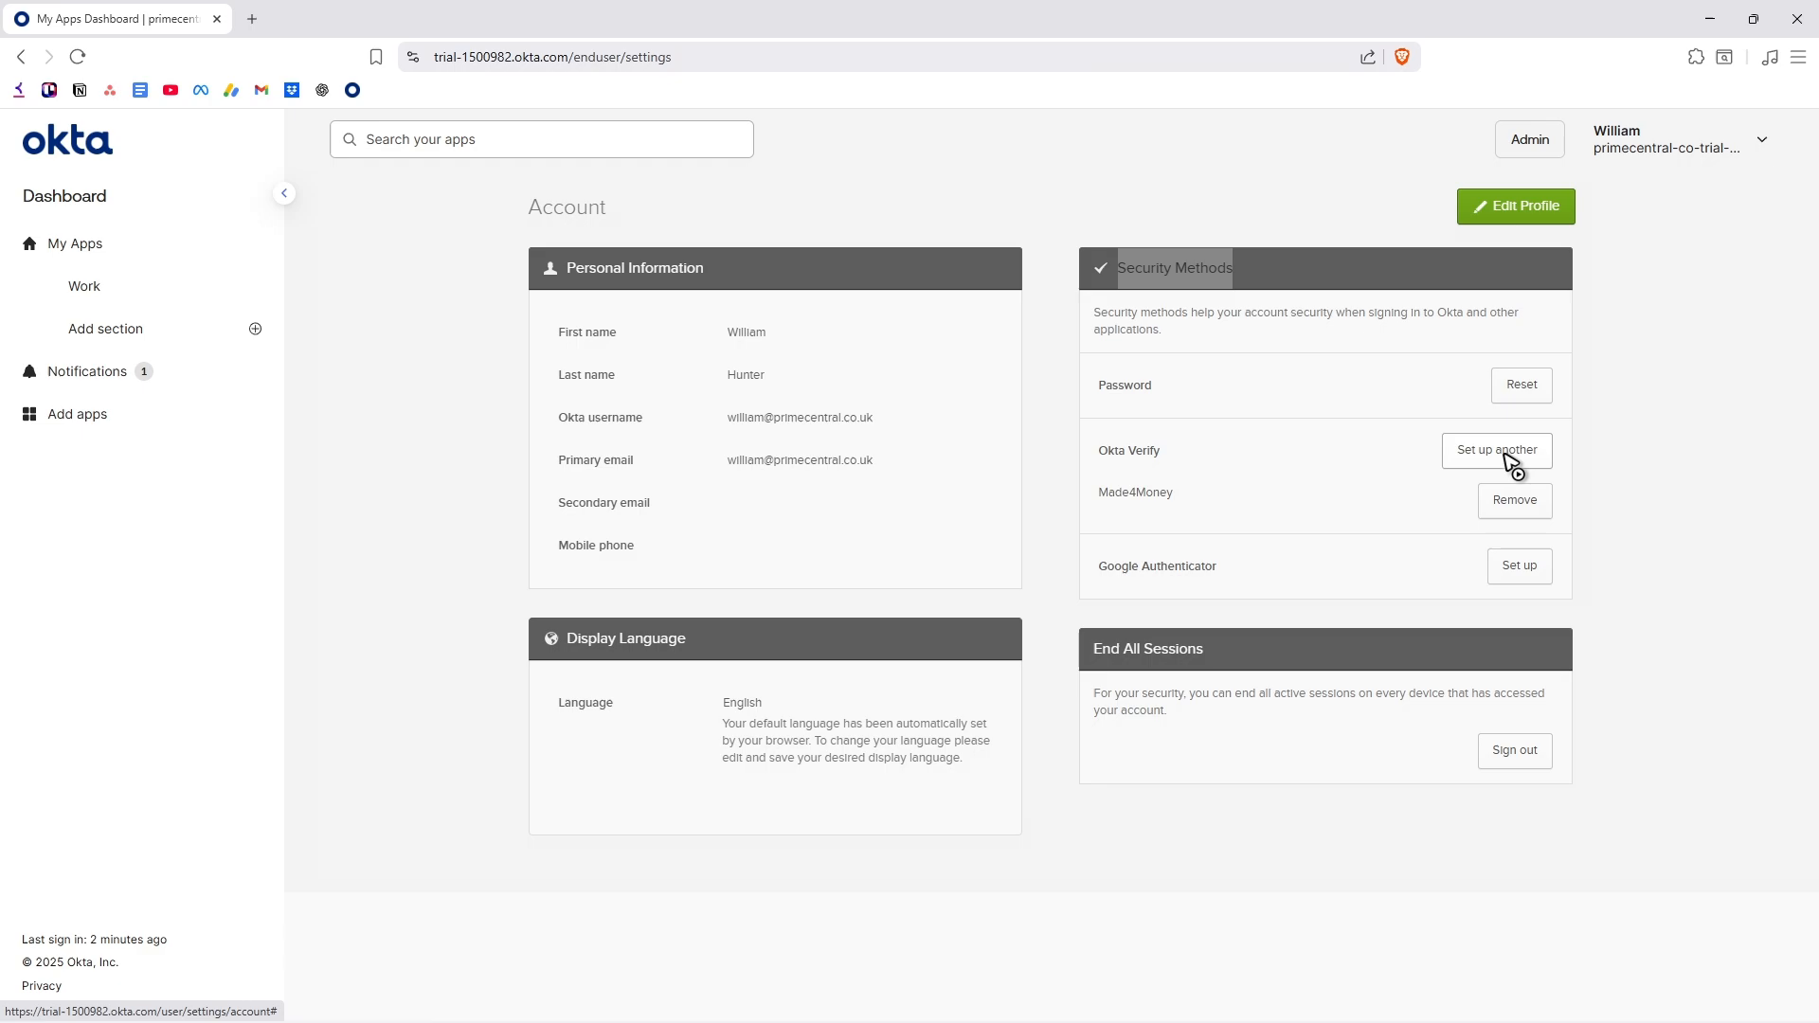
mouse_move(1515, 516)
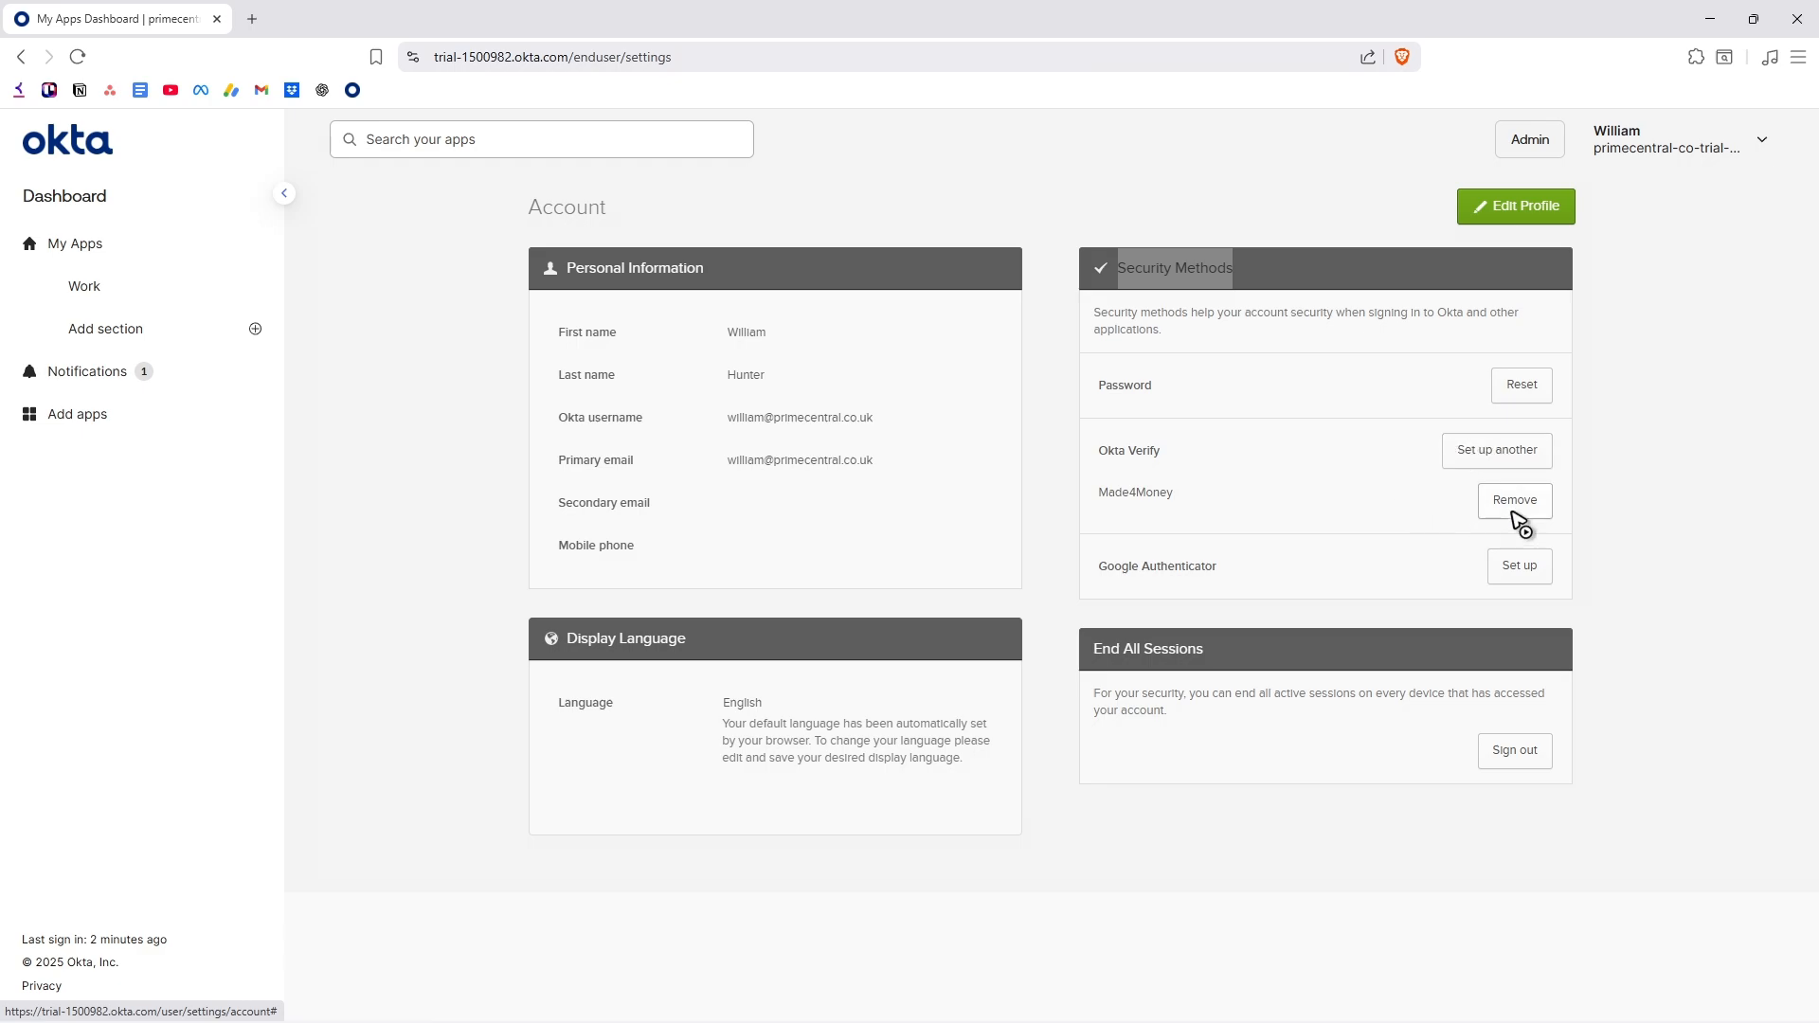
mouse_move(1497, 450)
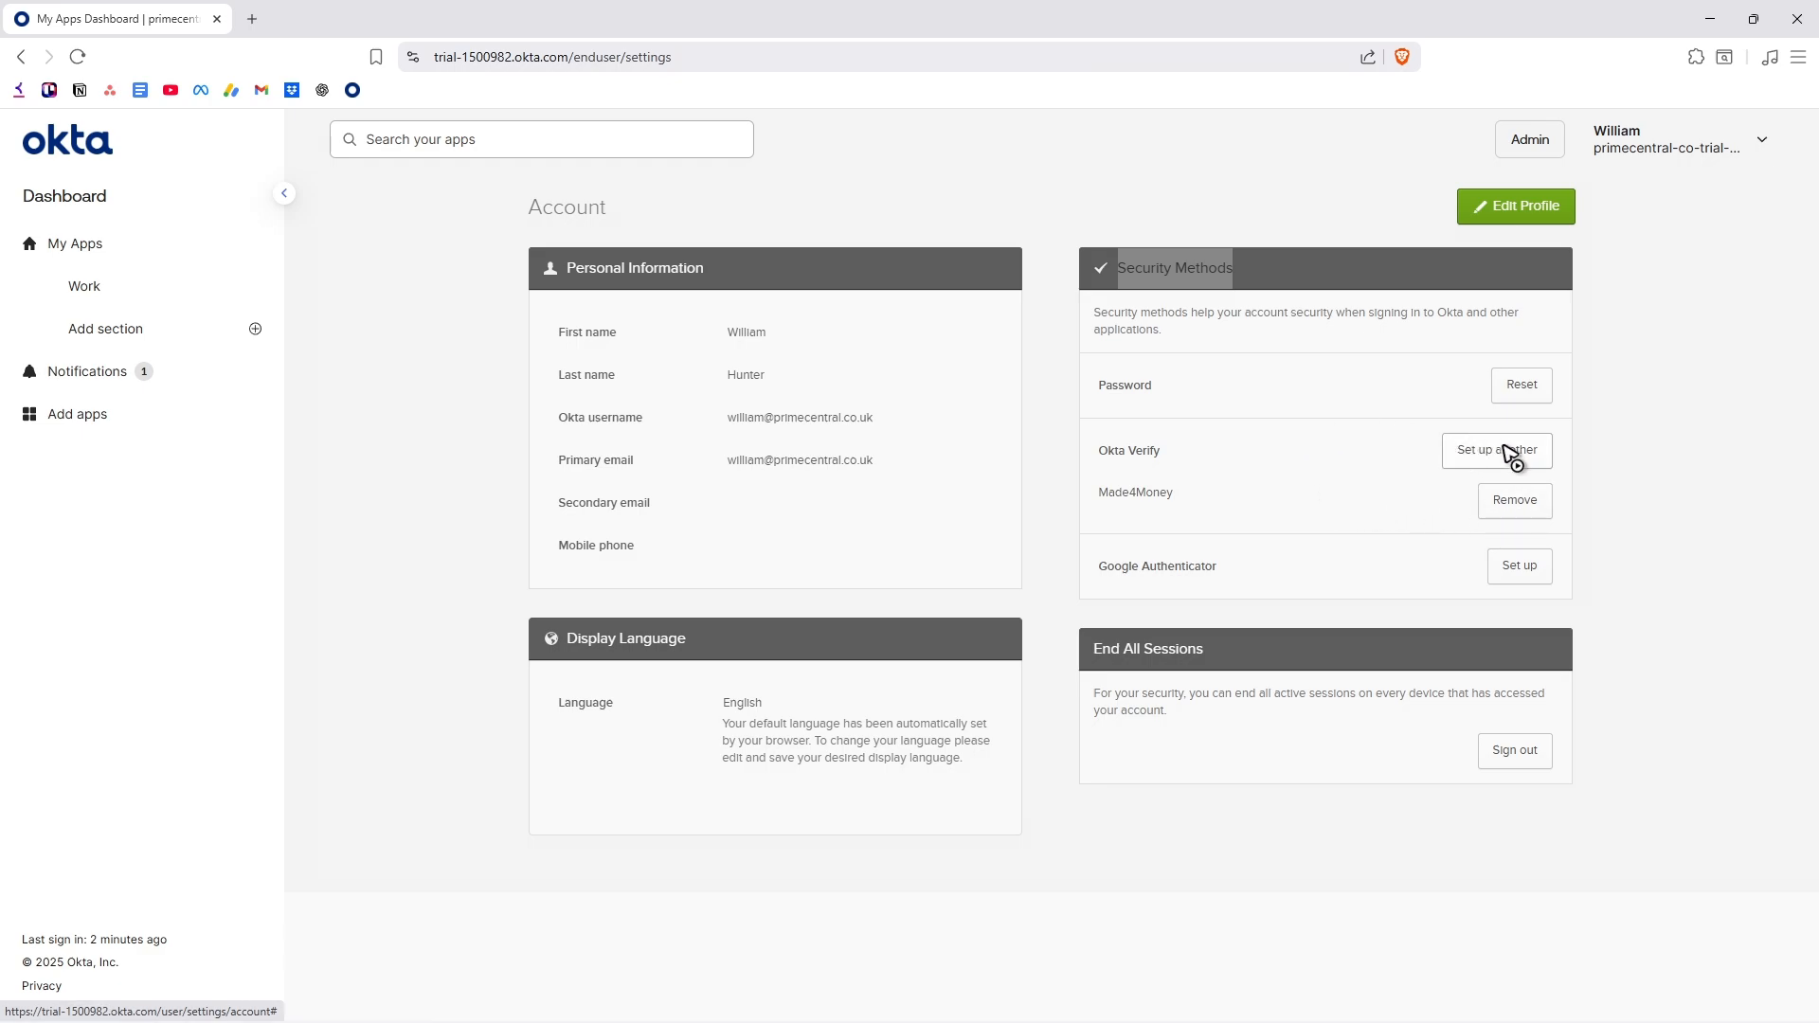
mouse_move(1630, 444)
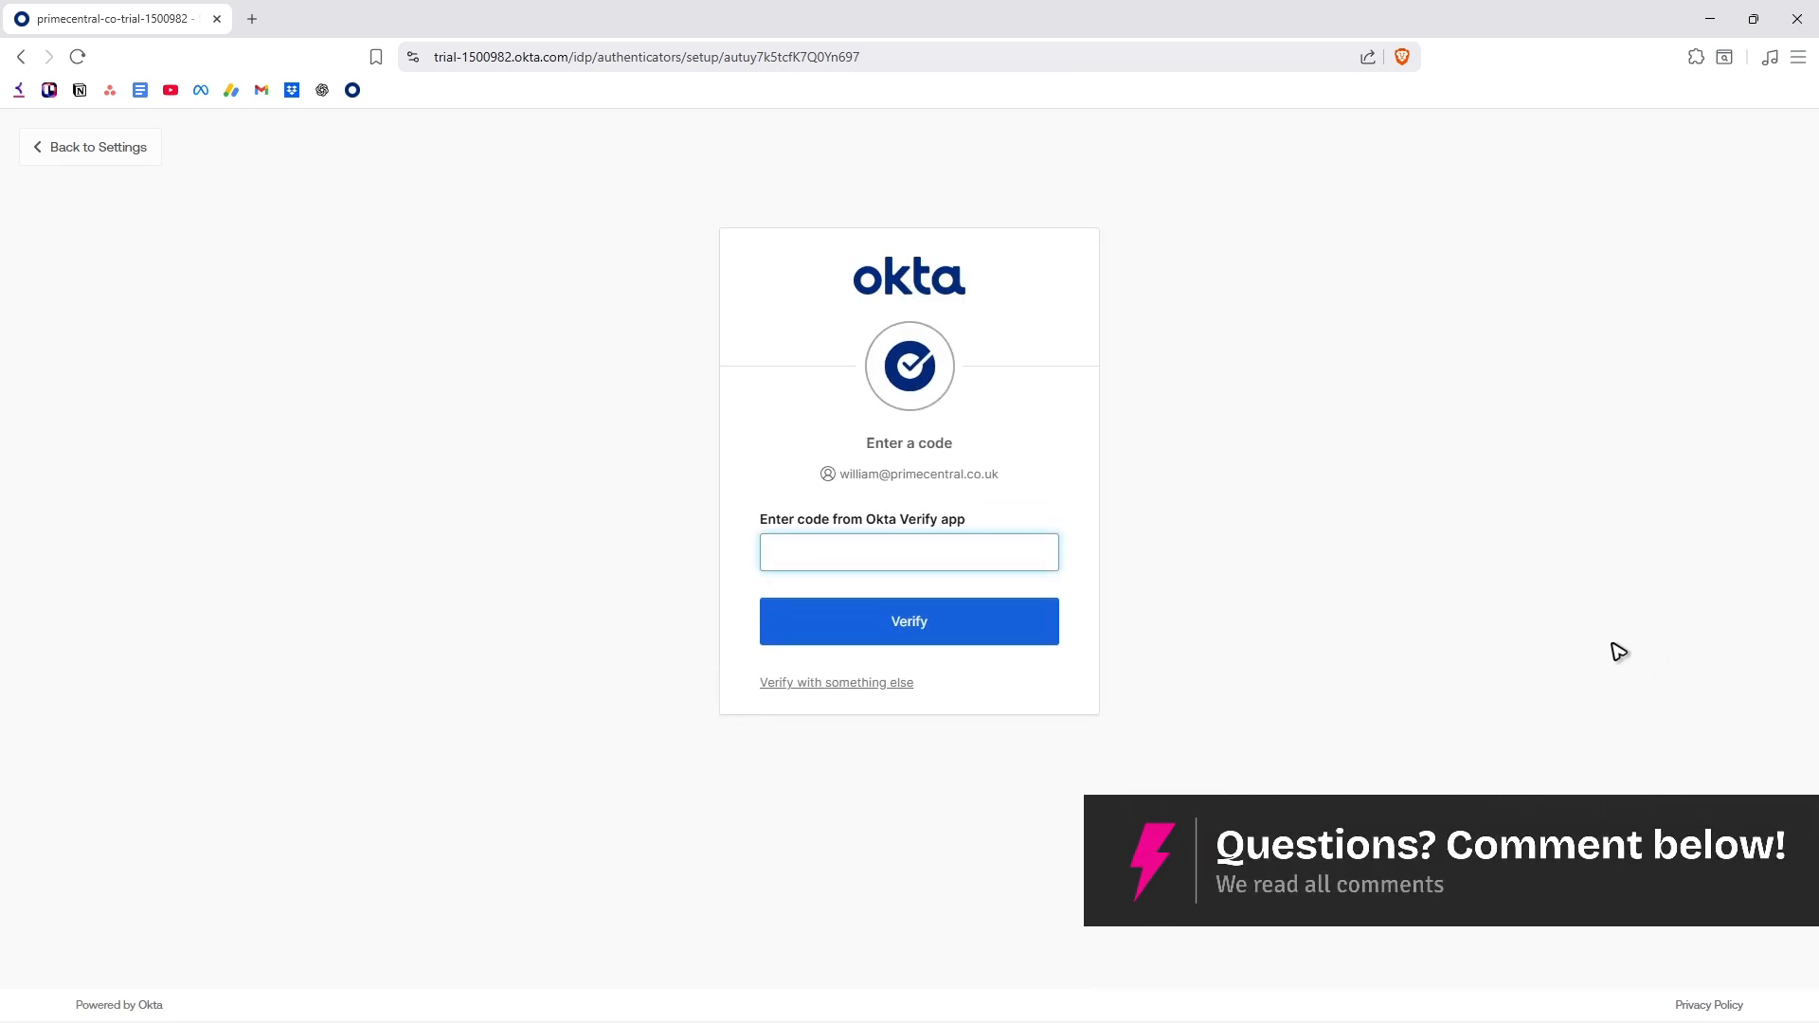
mouse_move(1571, 643)
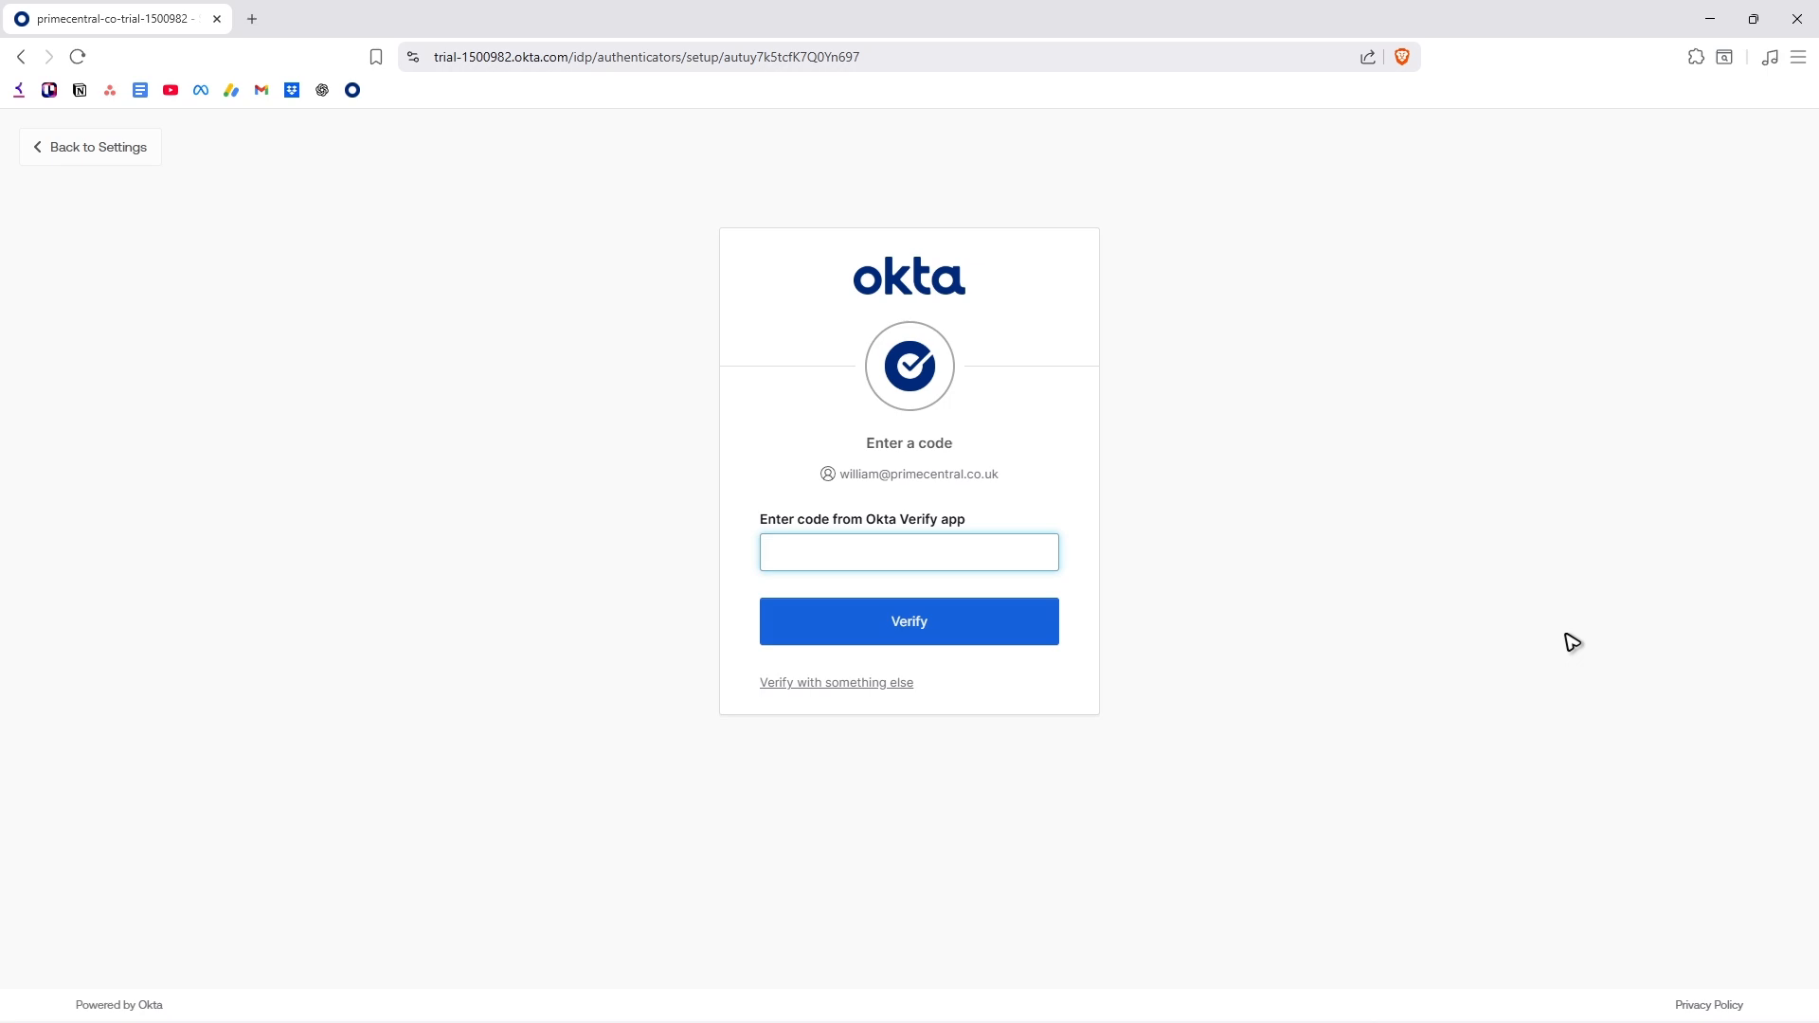
click(909, 553)
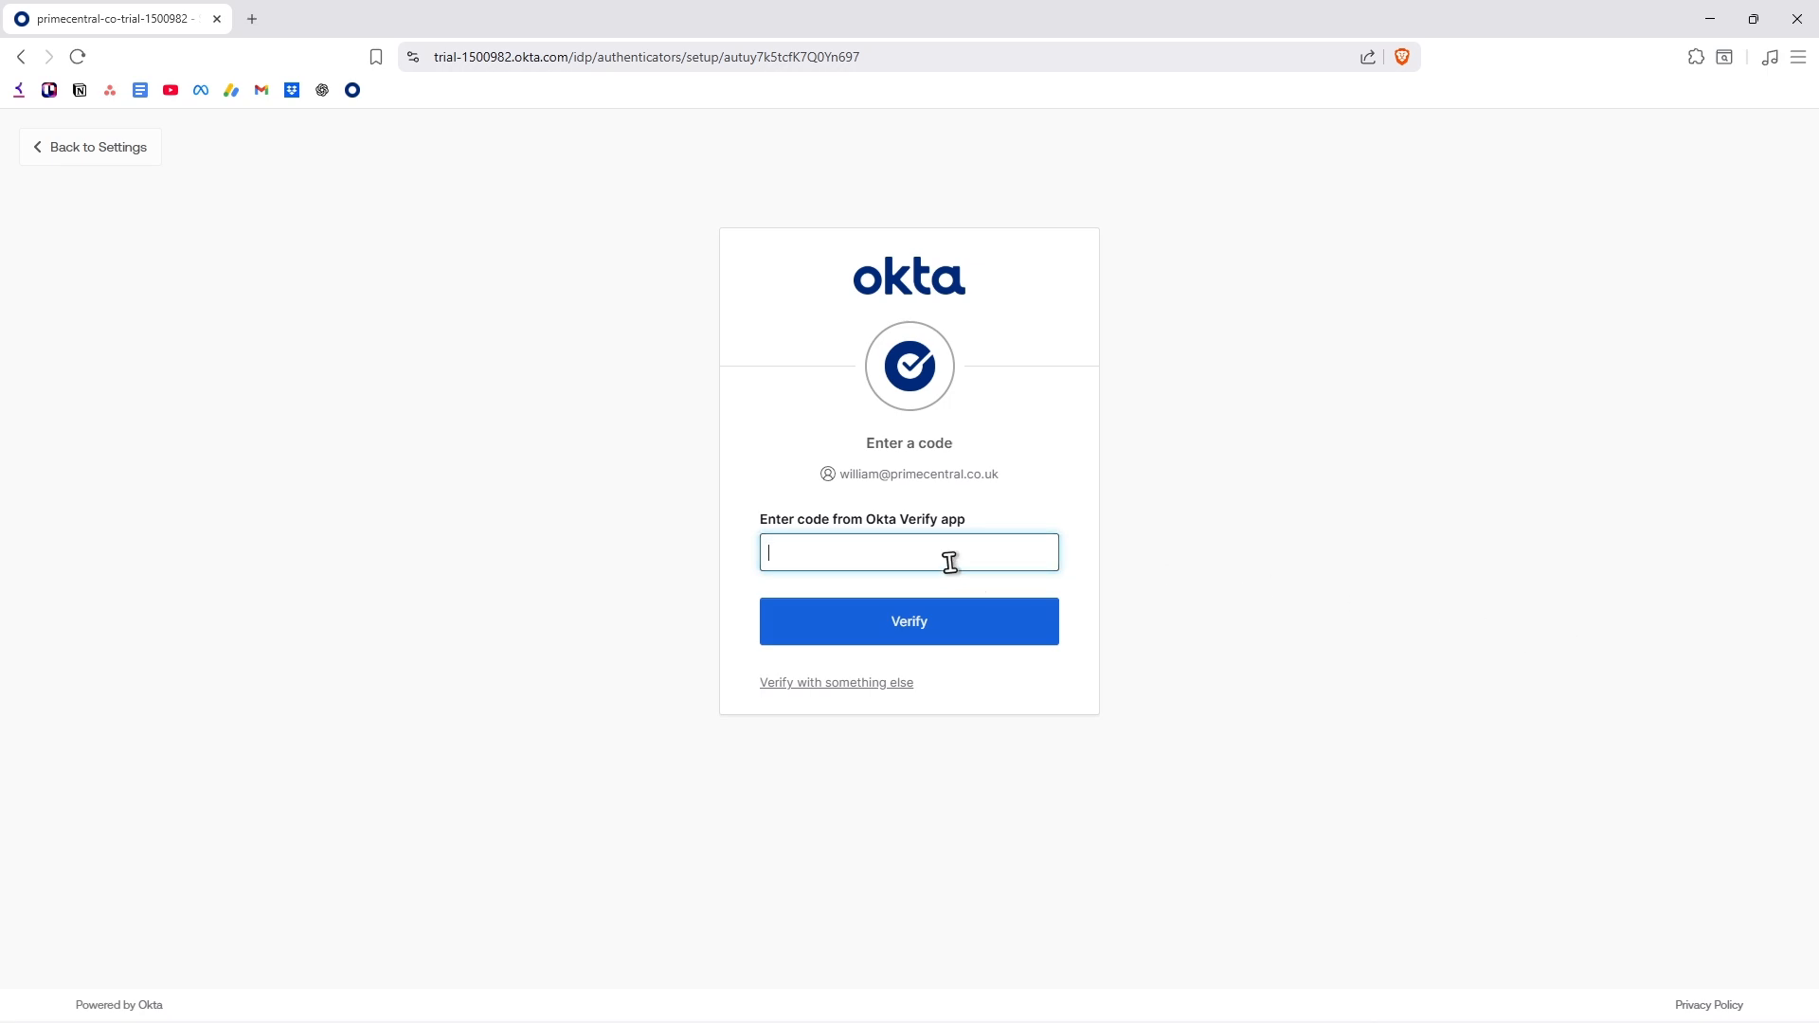
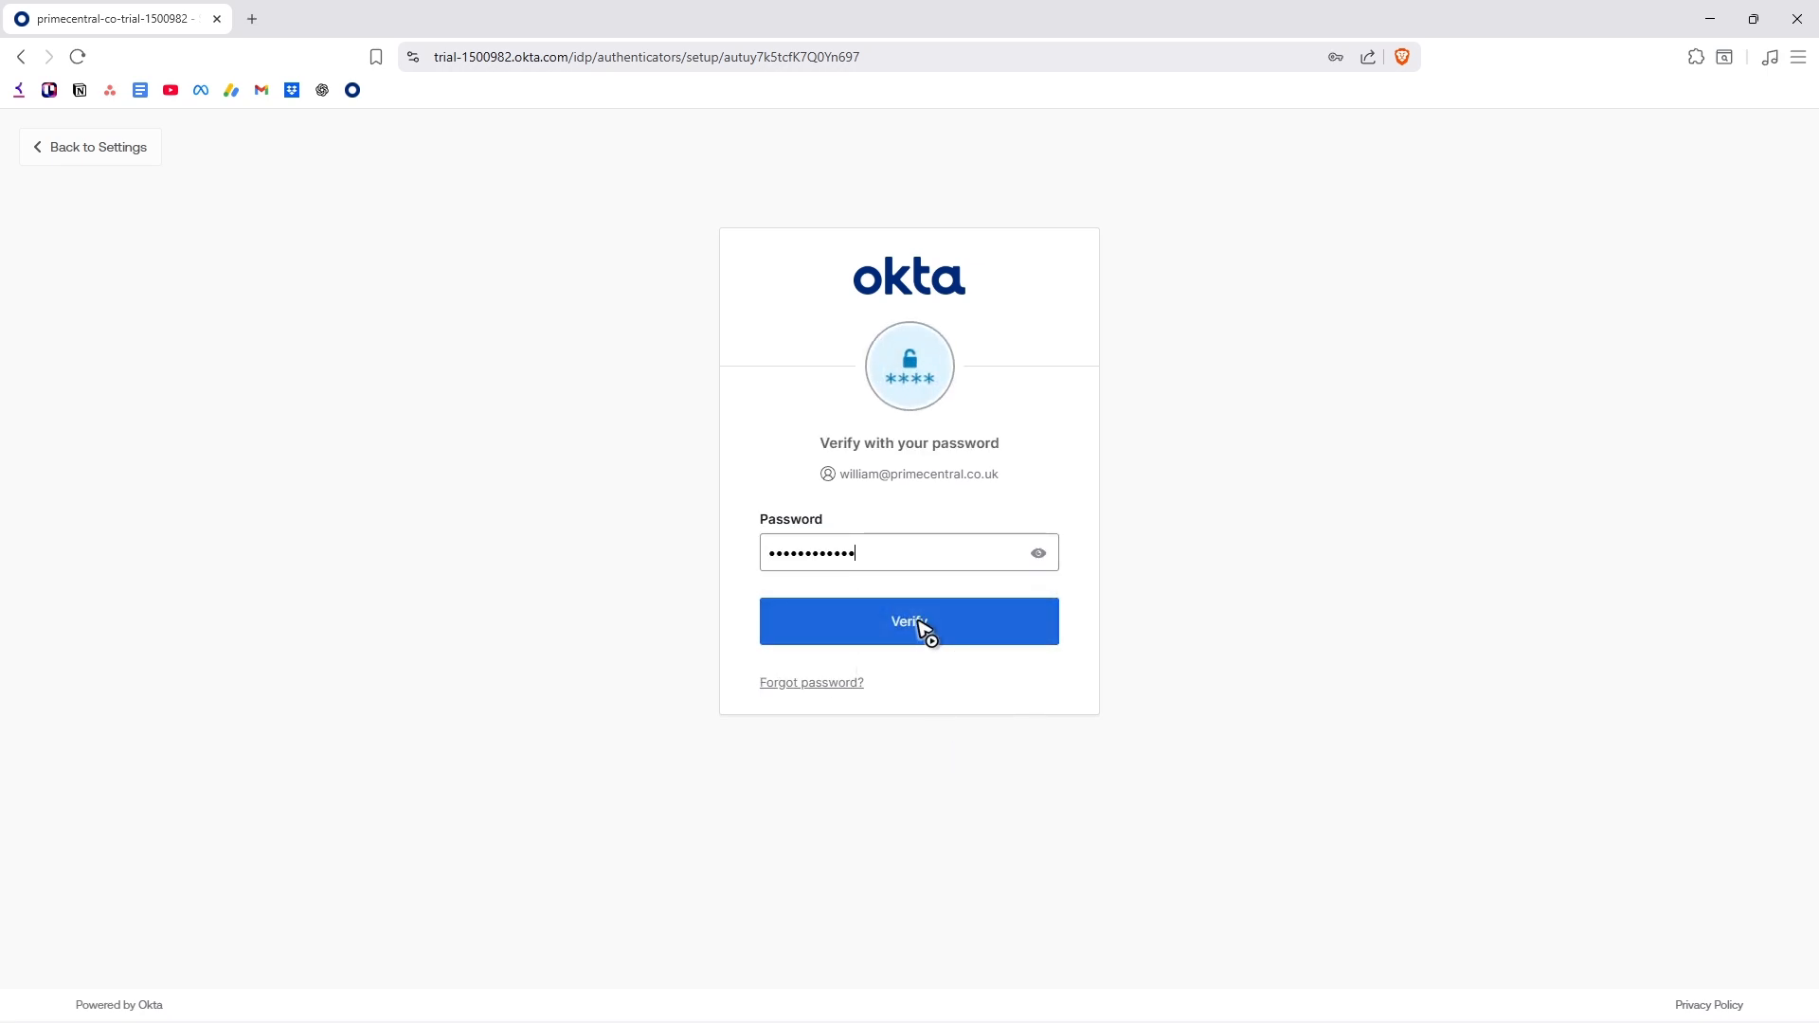
click(908, 621)
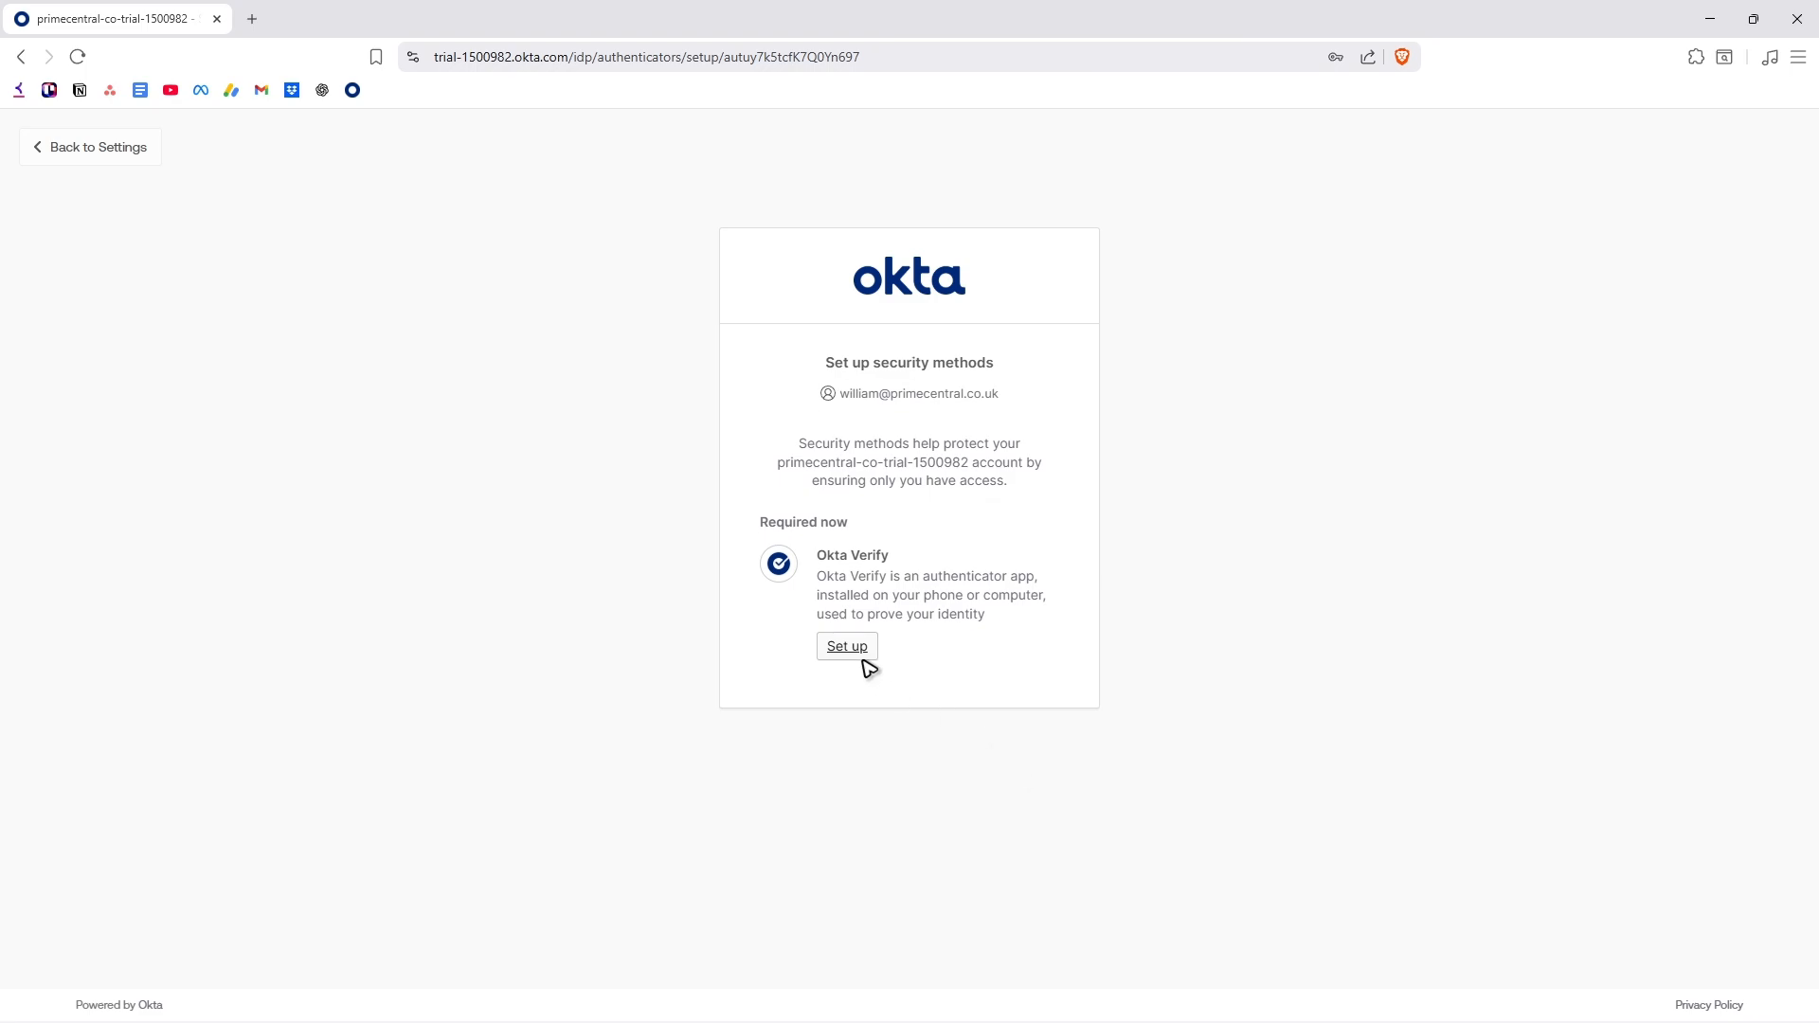
Start Okta Verify setup to show the QR code for the new device.
click(846, 646)
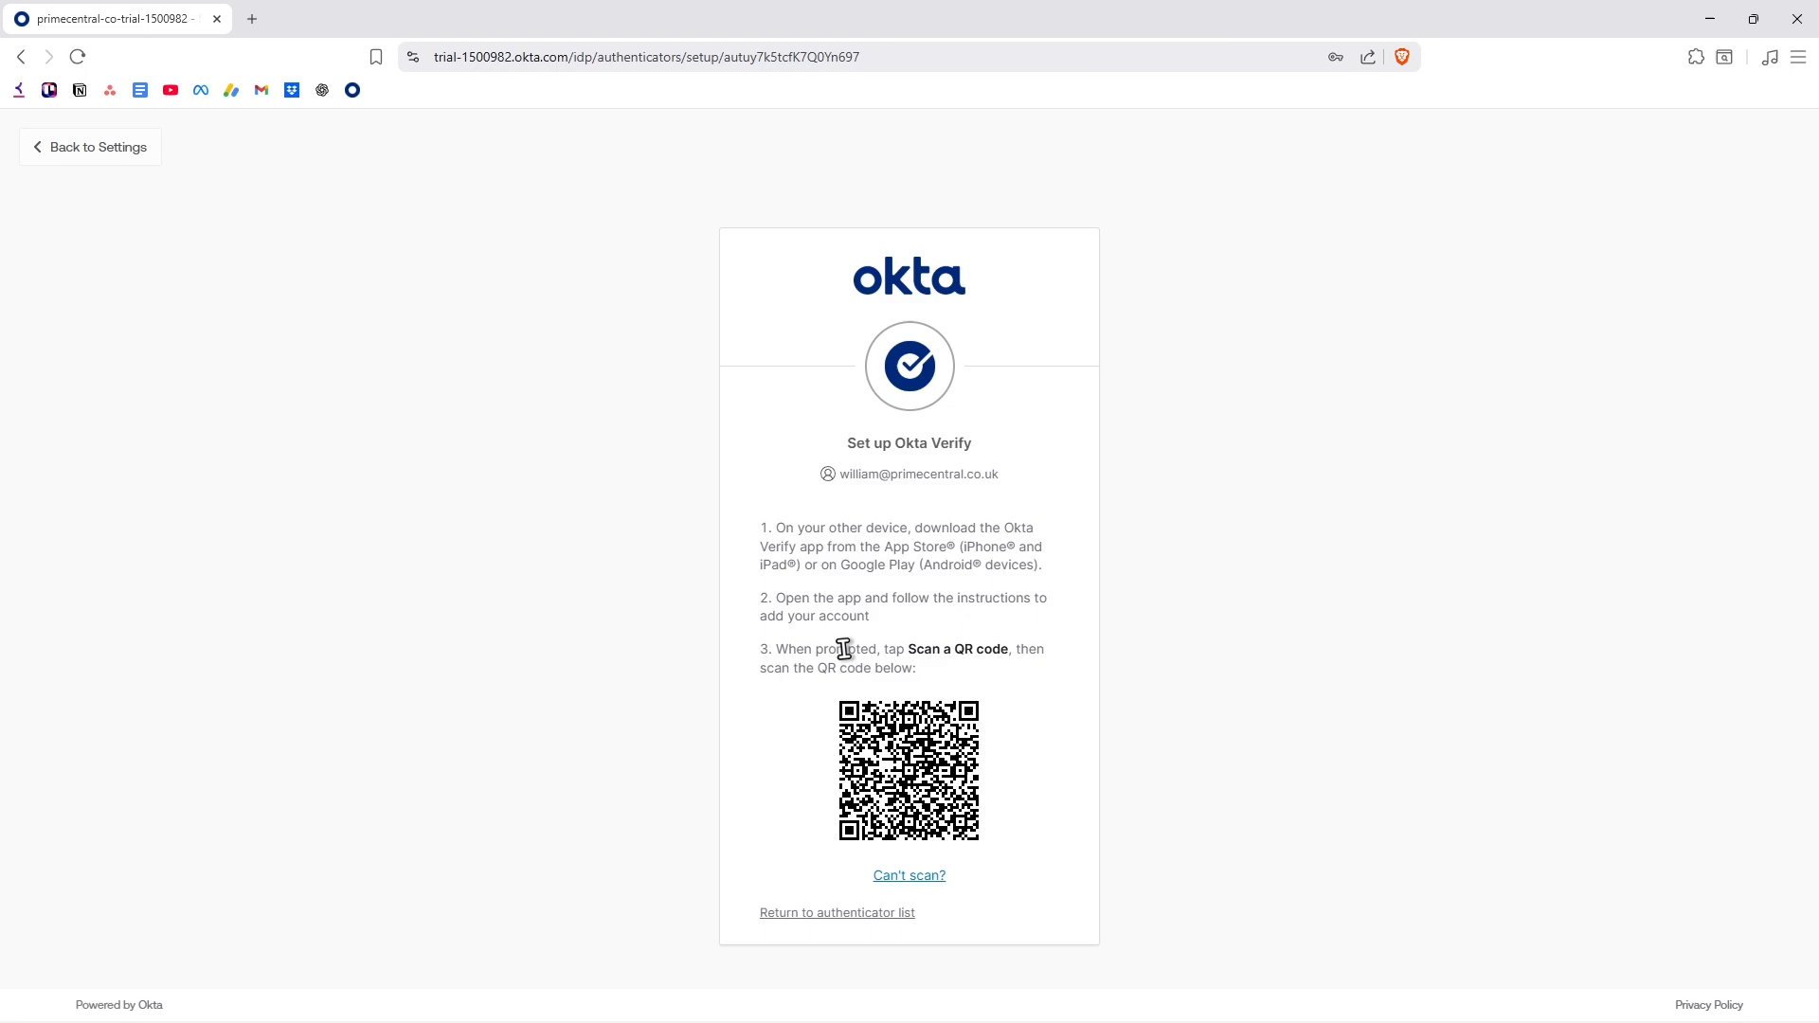
mouse_move(820, 640)
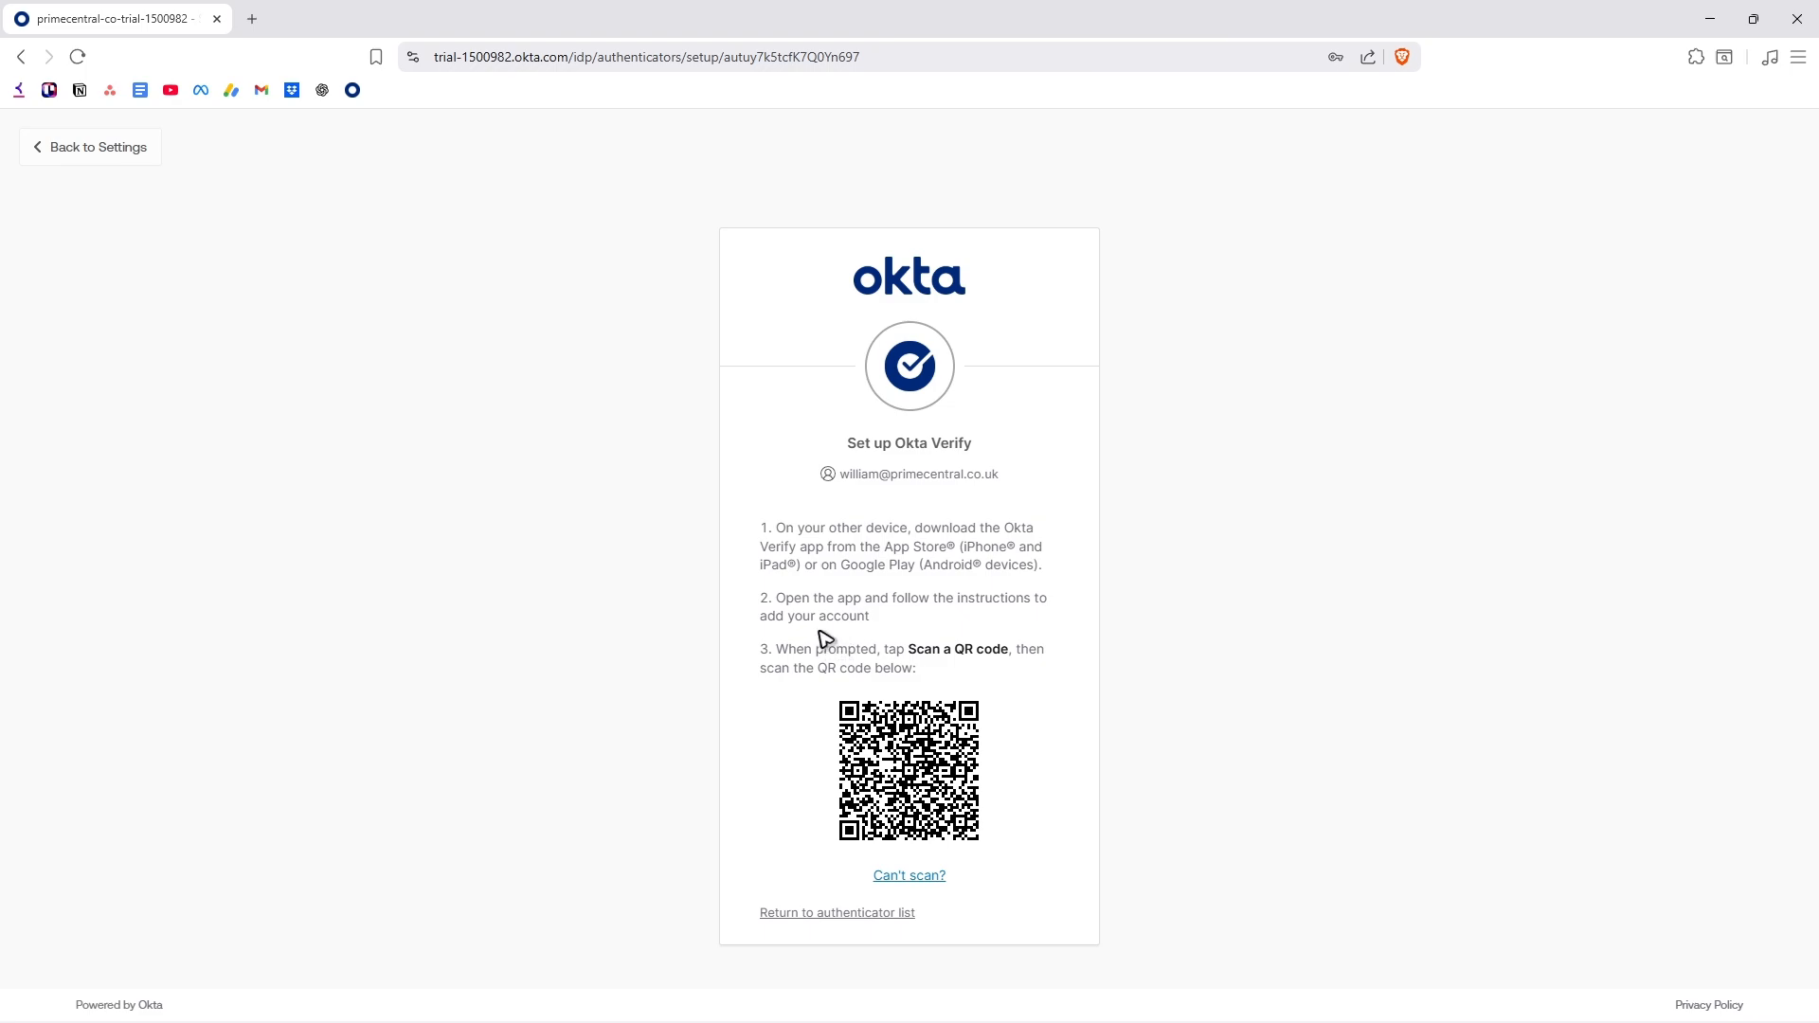
mouse_move(661, 609)
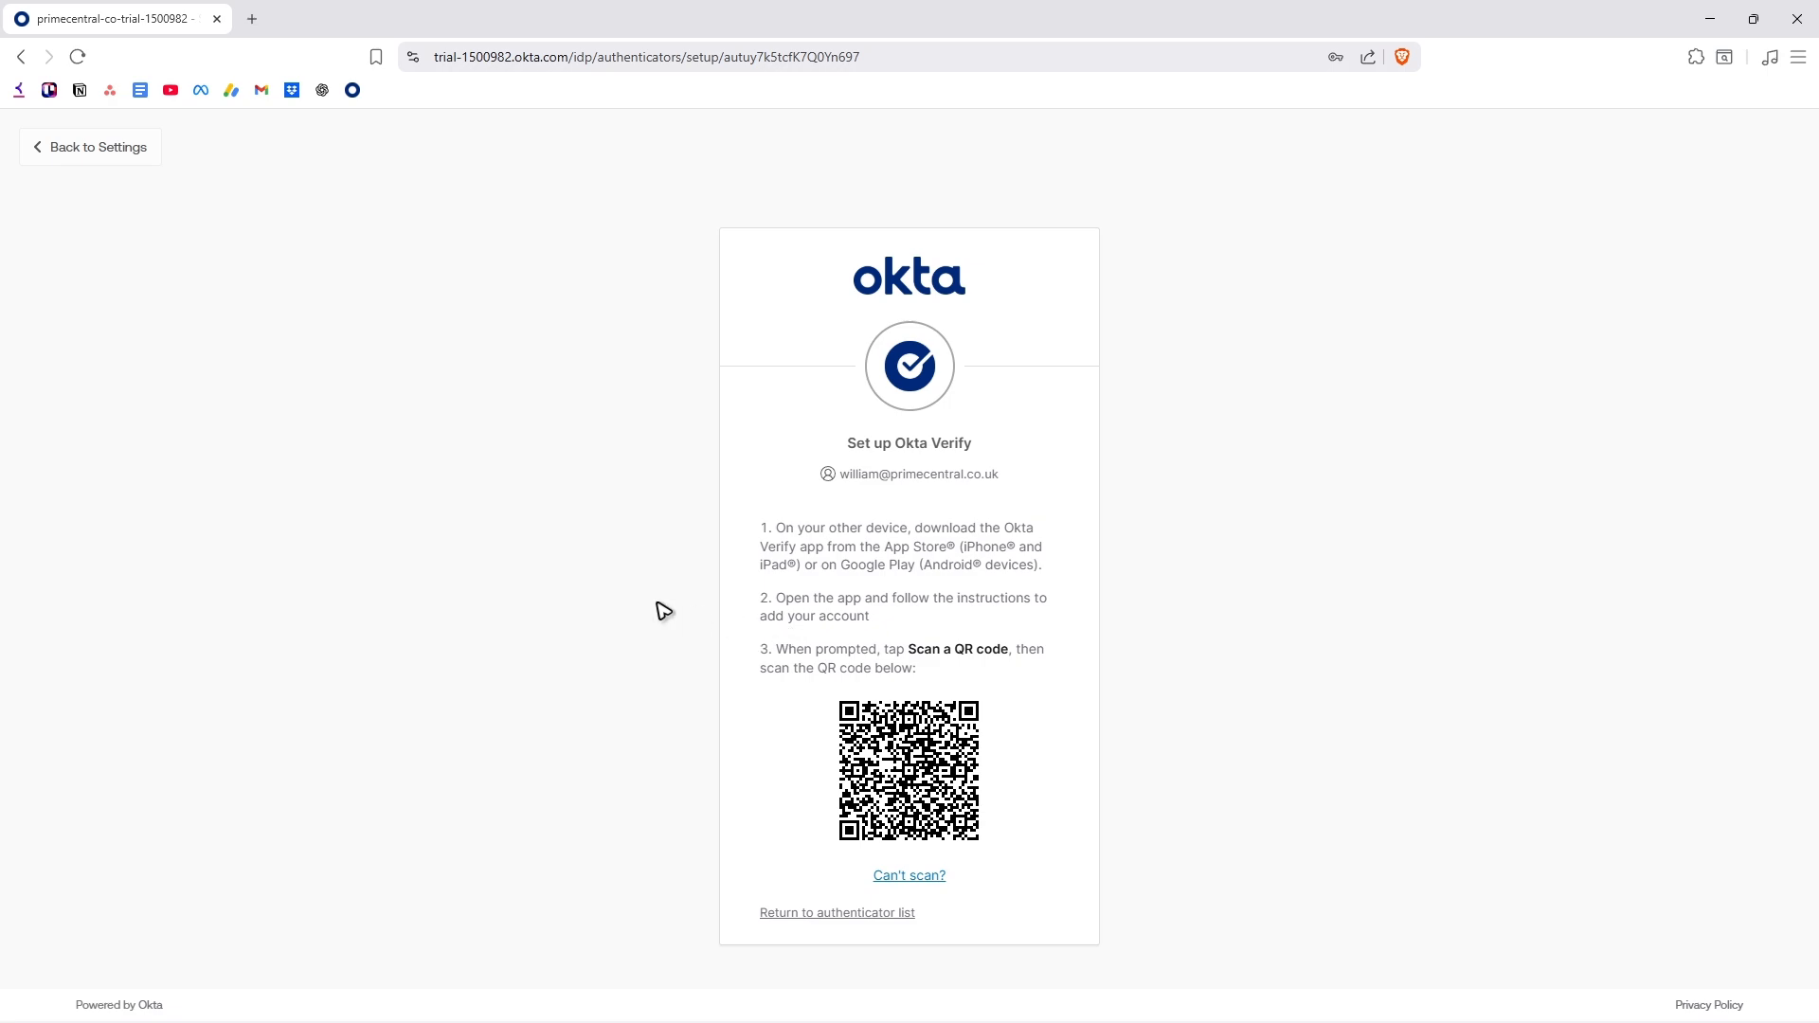